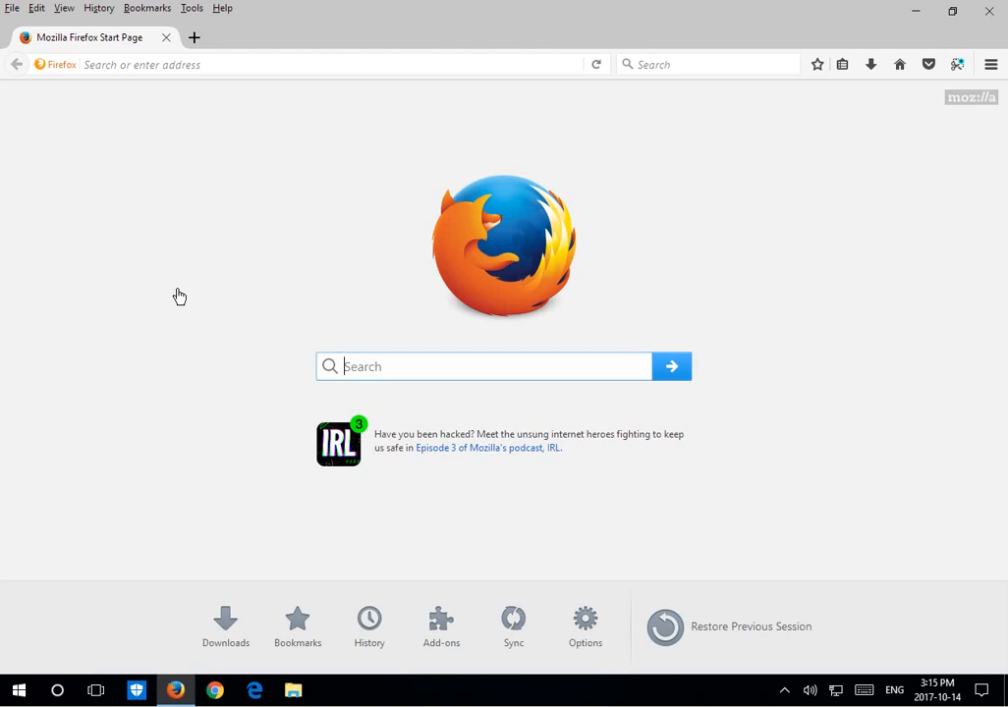
{"action": "mouse_move", "coordinate": [210, 242]}
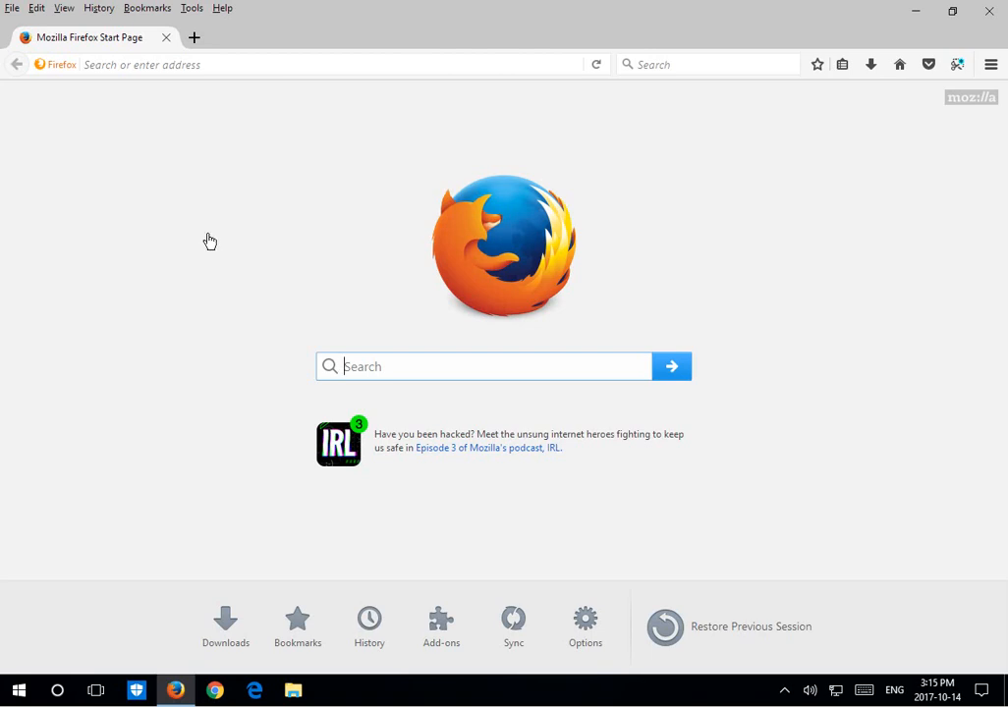
{"action": "mouse_move", "coordinate": [996, 77]}
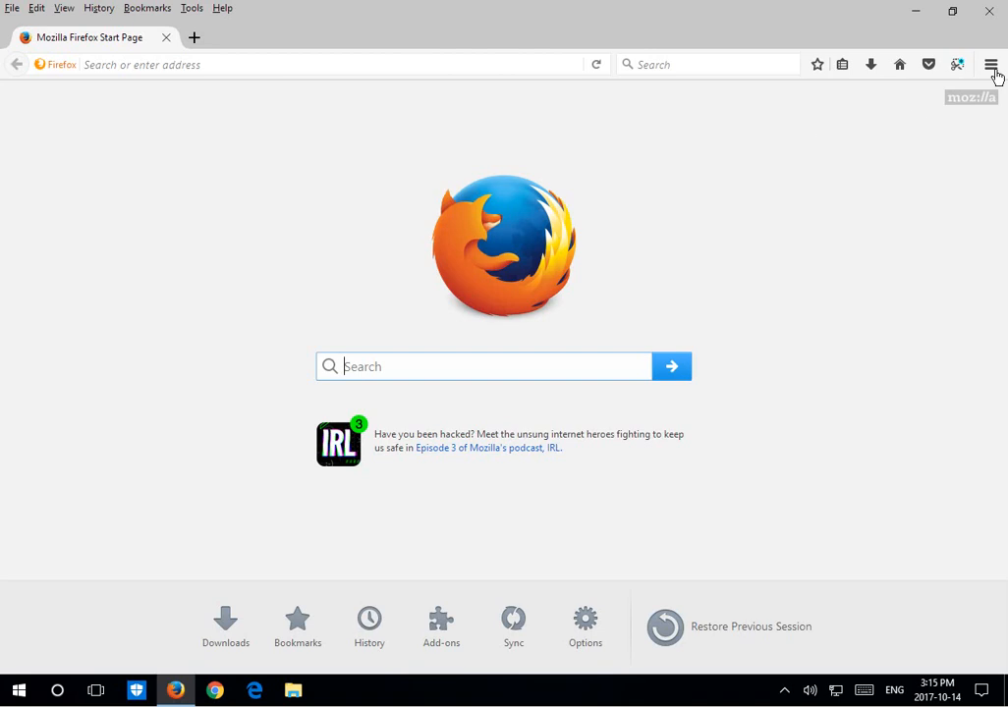
{"action": "mouse_move", "coordinate": [991, 65]}
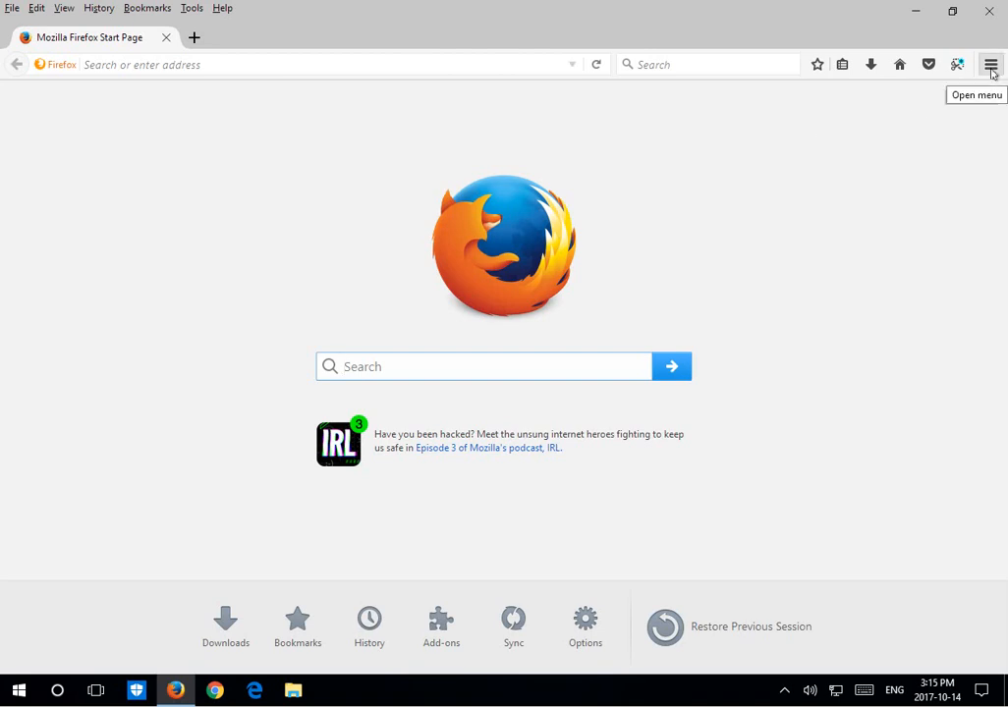
Step: Show Firefox's hamburger menu with New Window, History, Options and Add-ons
{"action": "left_click", "coordinate": [990, 65]}
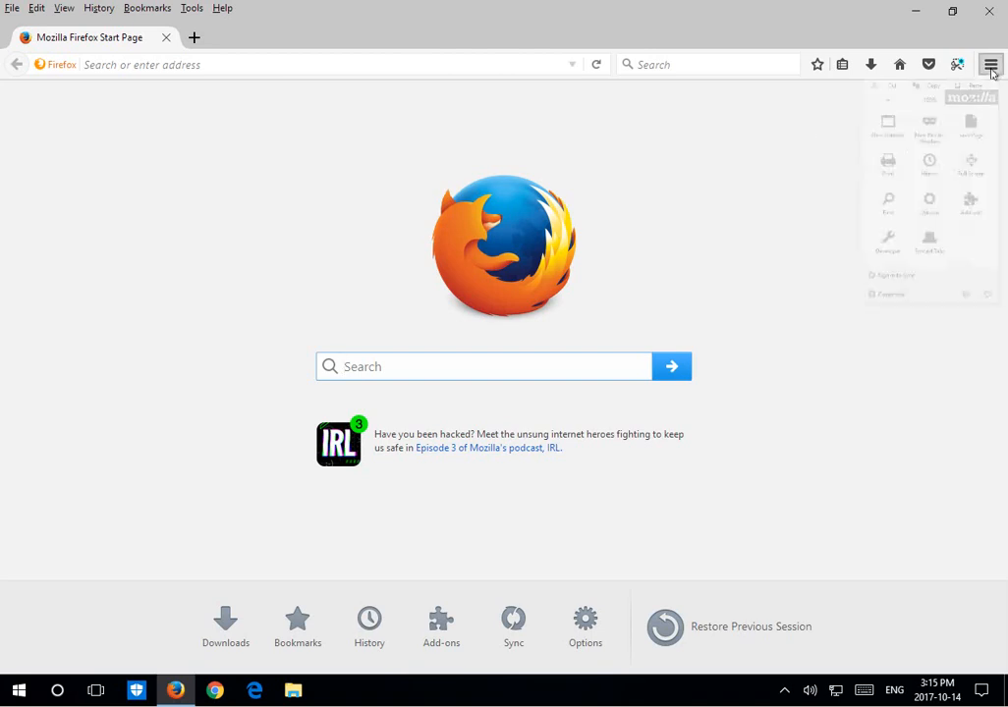
{"action": "left_click", "coordinate": [990, 65]}
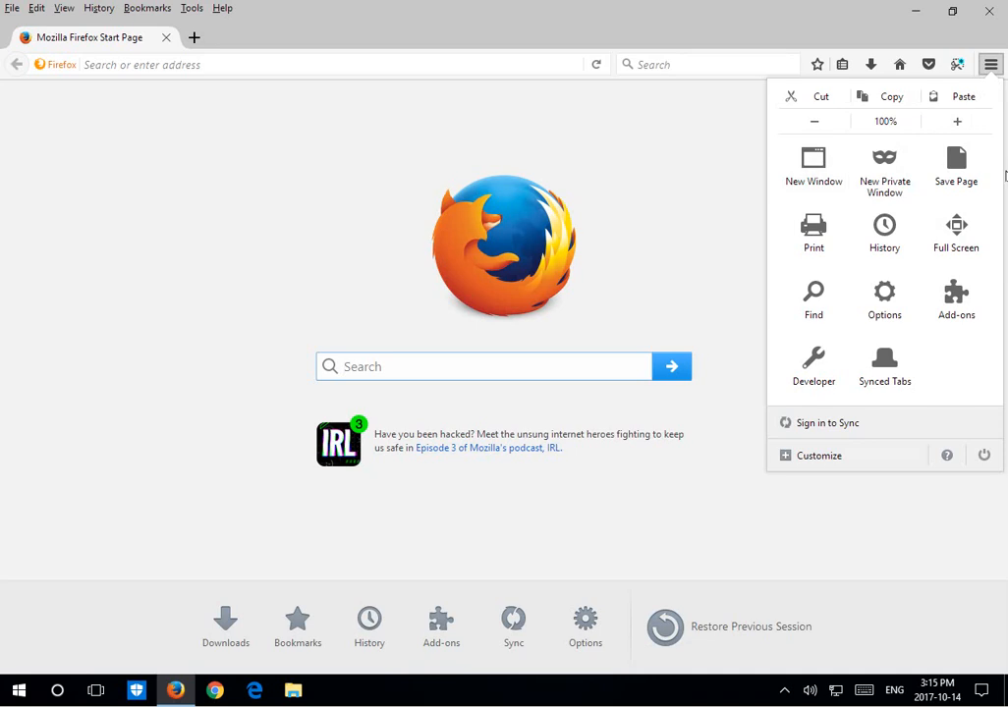
{"action": "mouse_move", "coordinate": [884, 299]}
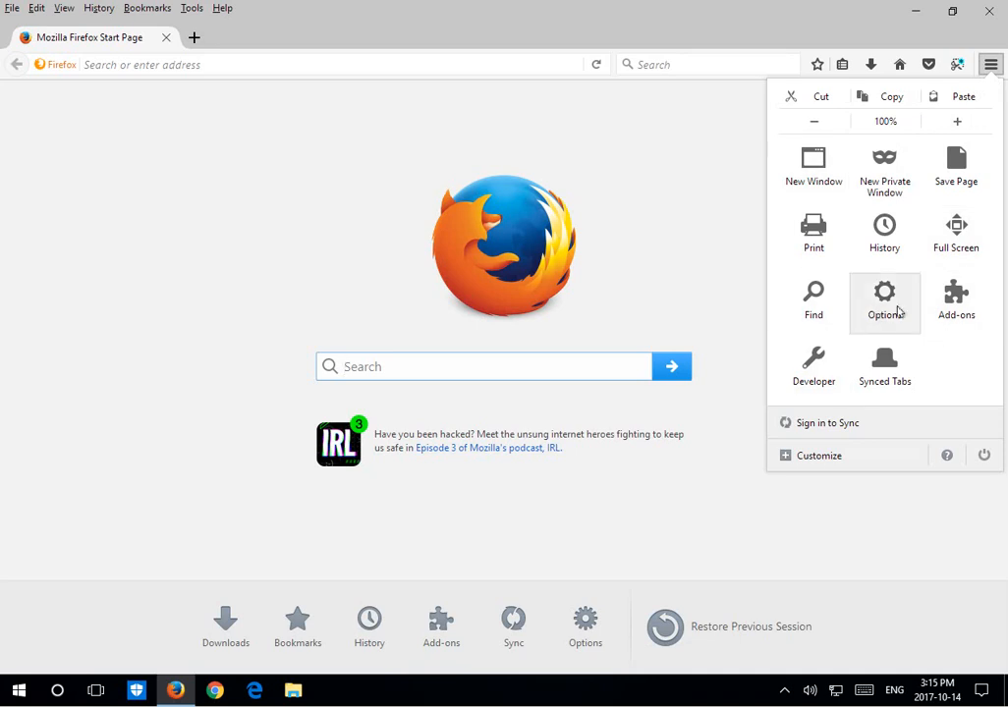
{"action": "mouse_move", "coordinate": [884, 314]}
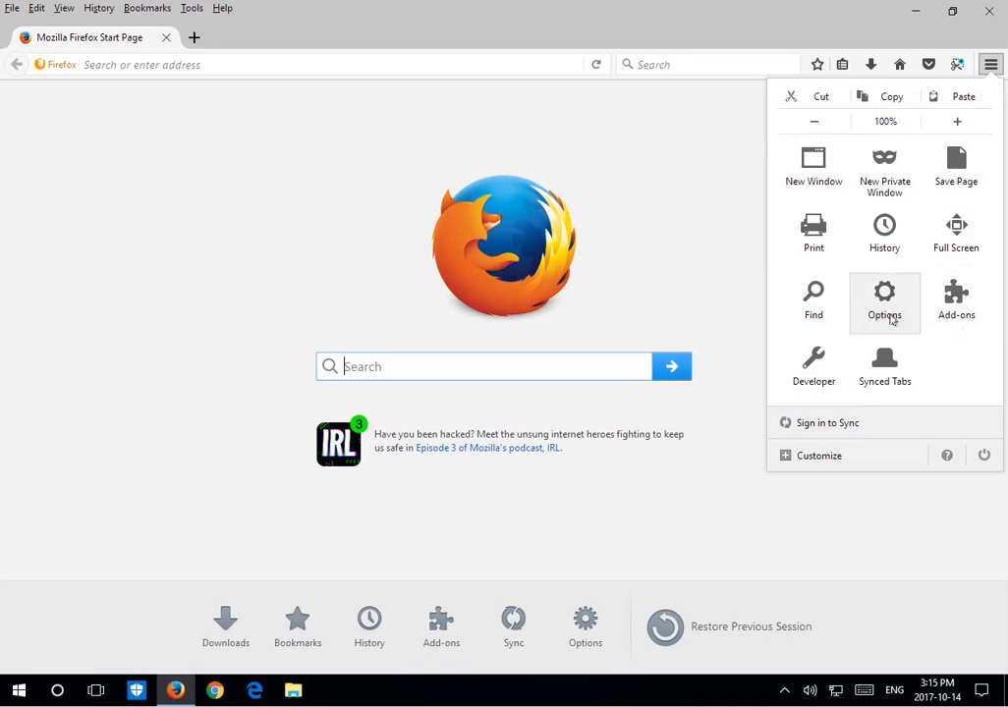
Step: Go to Options, loading about:preferences General in a new tab
{"action": "left_click", "coordinate": [884, 299]}
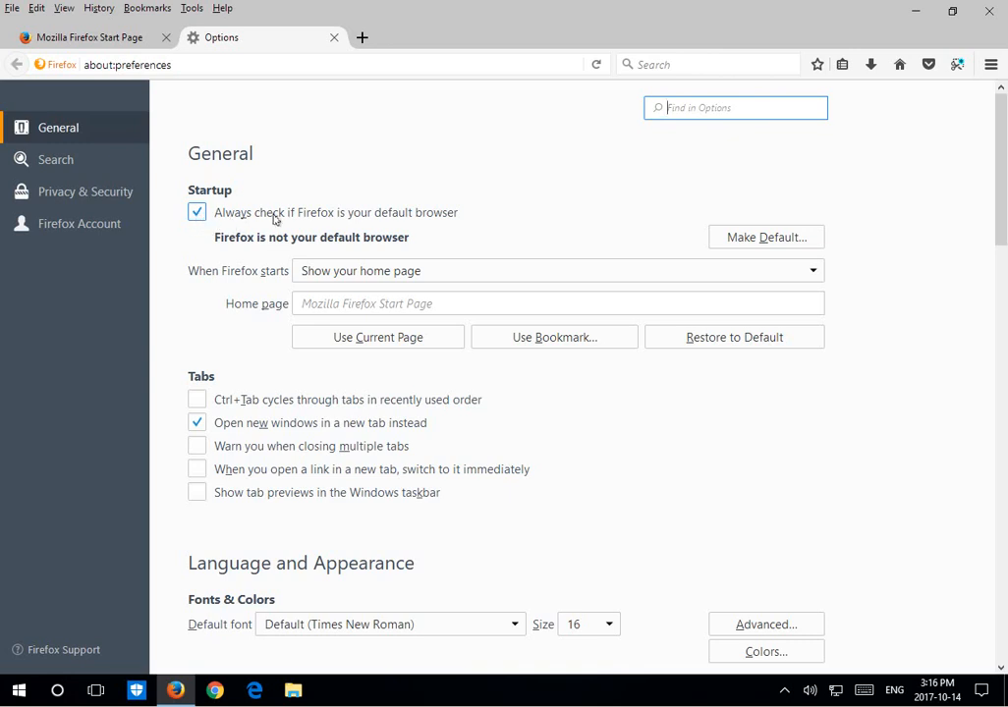
{"action": "mouse_move", "coordinate": [446, 220]}
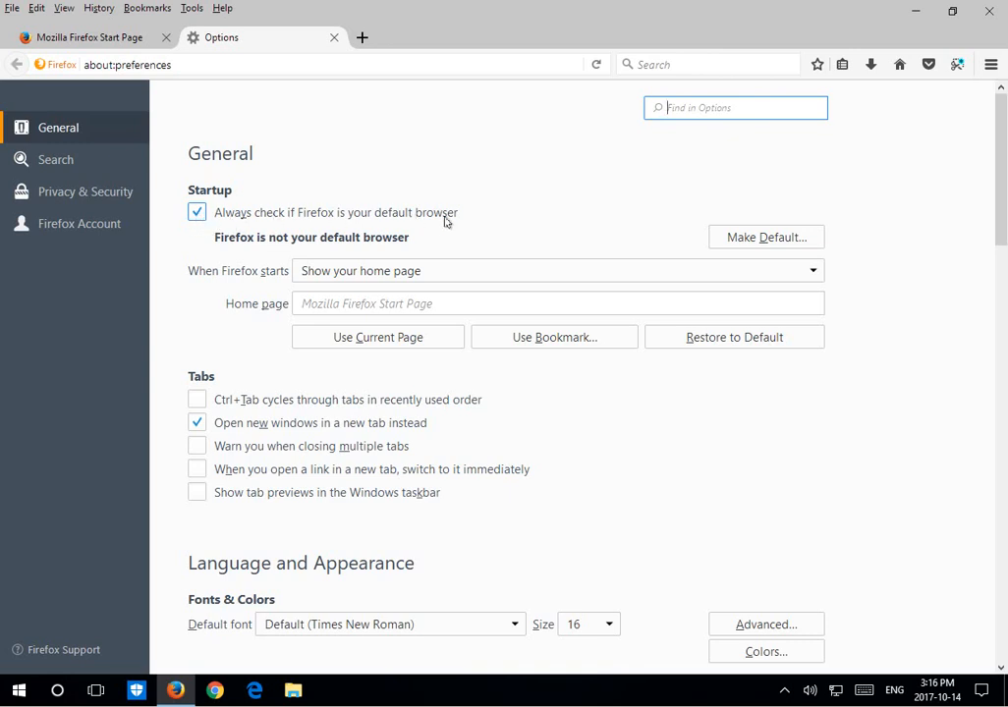
{"action": "mouse_move", "coordinate": [428, 181]}
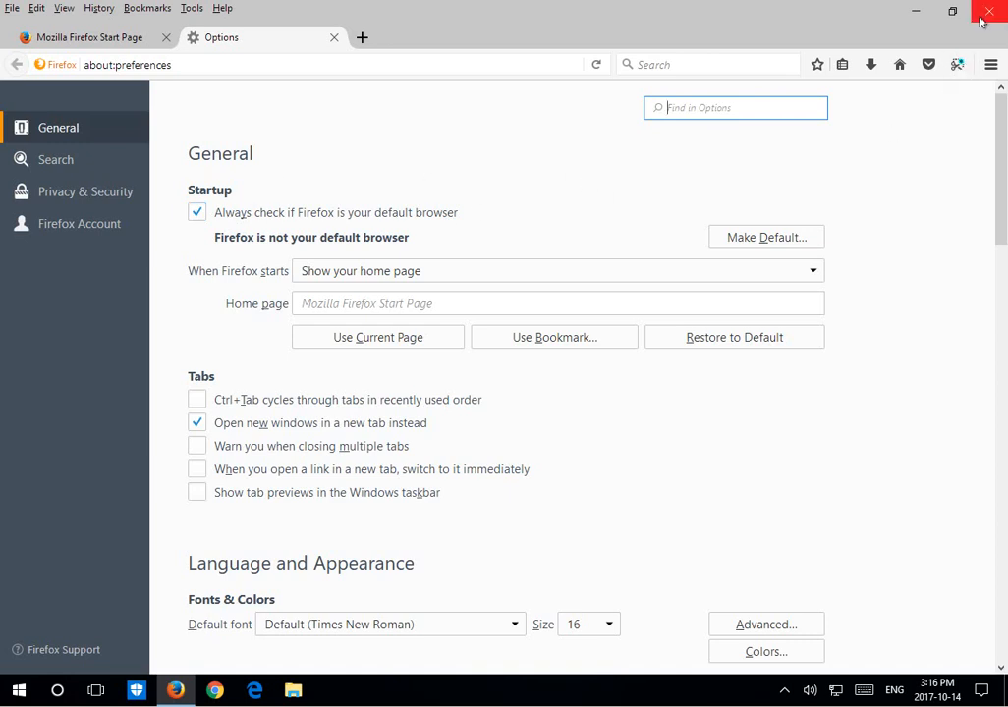
Step: Close Firefox and bring up the Start button's power-user menu of system tools
{"action": "left_click", "coordinate": [990, 12]}
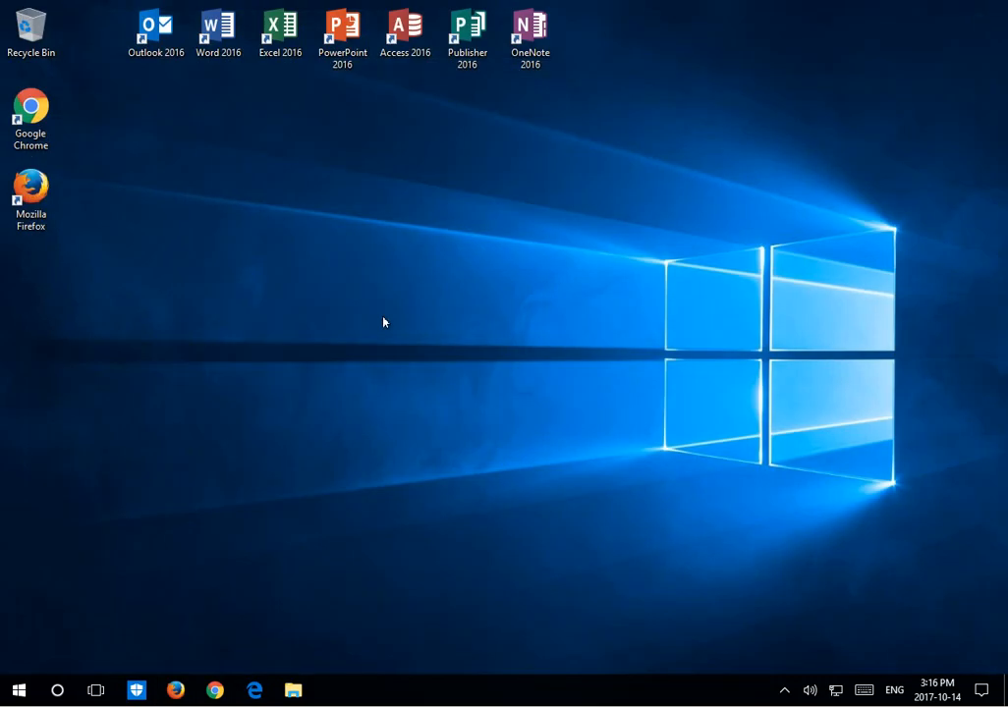
{"action": "mouse_move", "coordinate": [389, 303]}
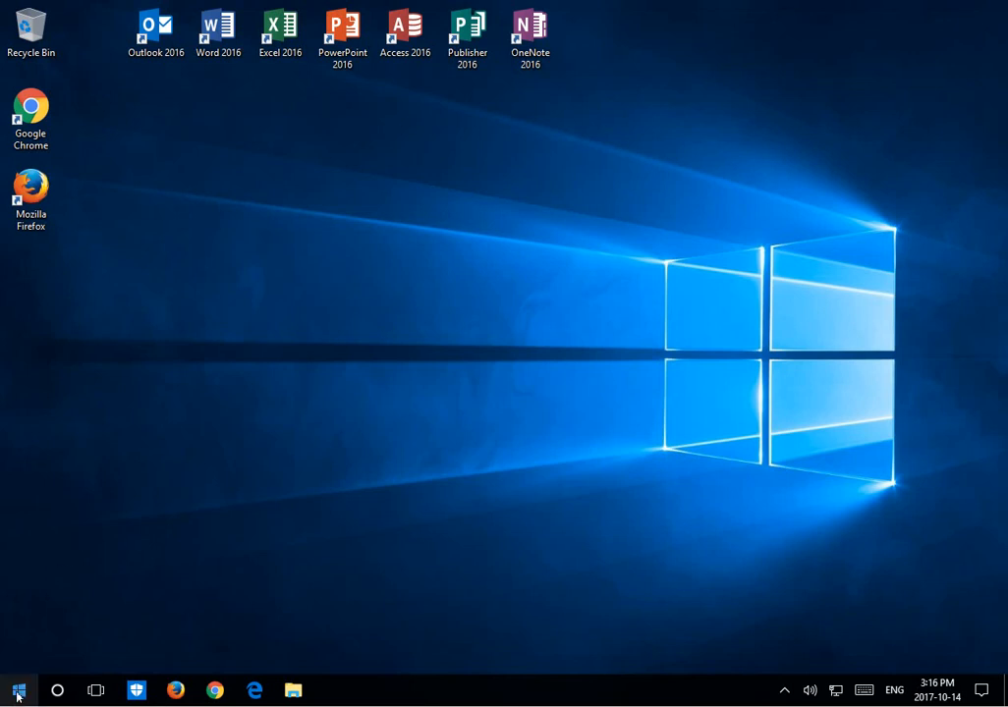
{"action": "right_click", "coordinate": [16, 692]}
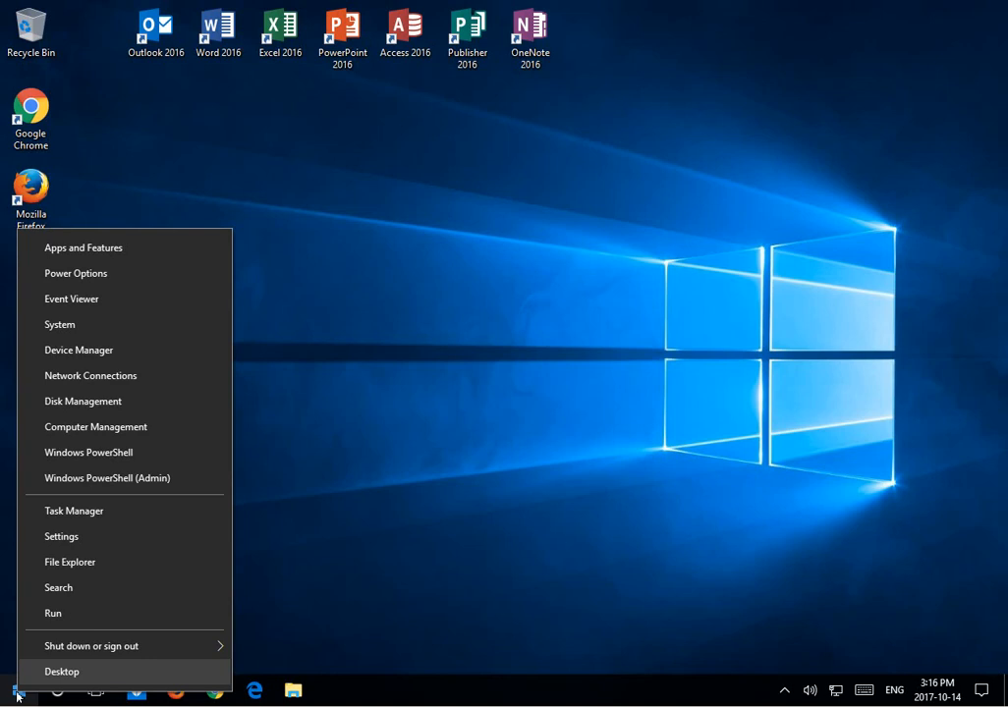
{"action": "mouse_move", "coordinate": [92, 247]}
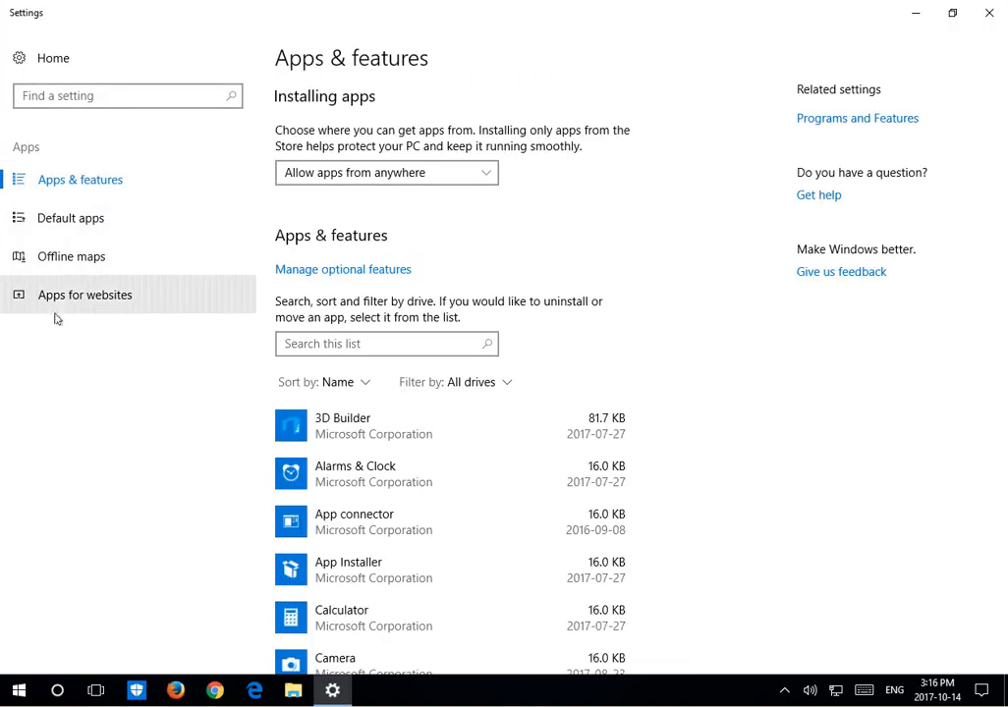
{"action": "mouse_move", "coordinate": [71, 216]}
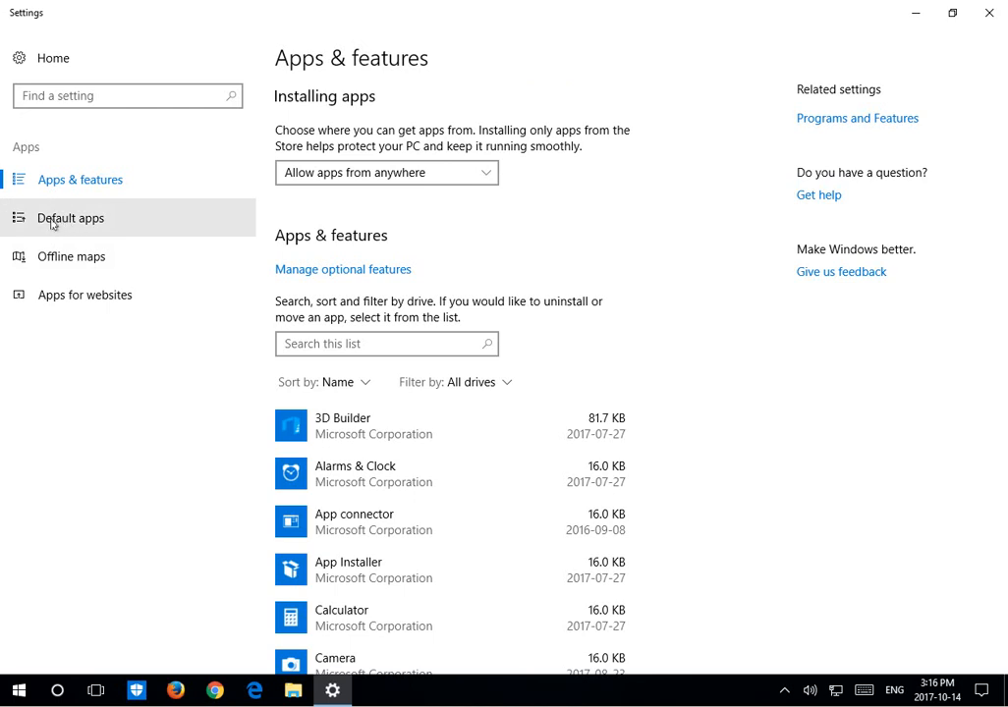
{"action": "mouse_move", "coordinate": [67, 224]}
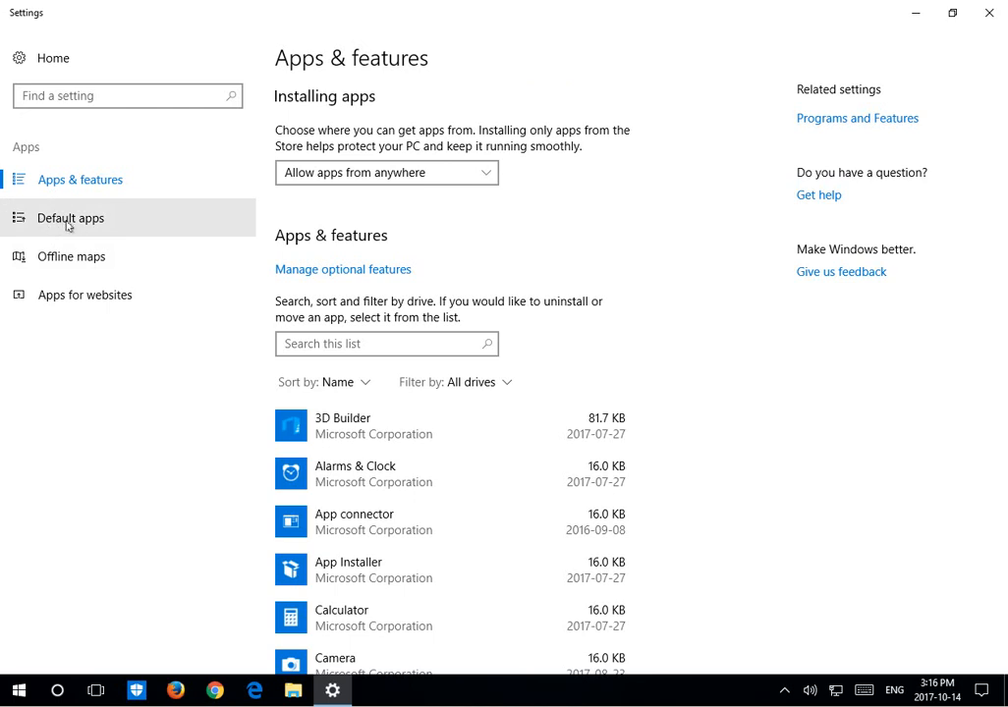
Step: Show Default apps and scroll to the Web browser entry, currently Microsoft Edge
{"action": "left_click", "coordinate": [71, 216]}
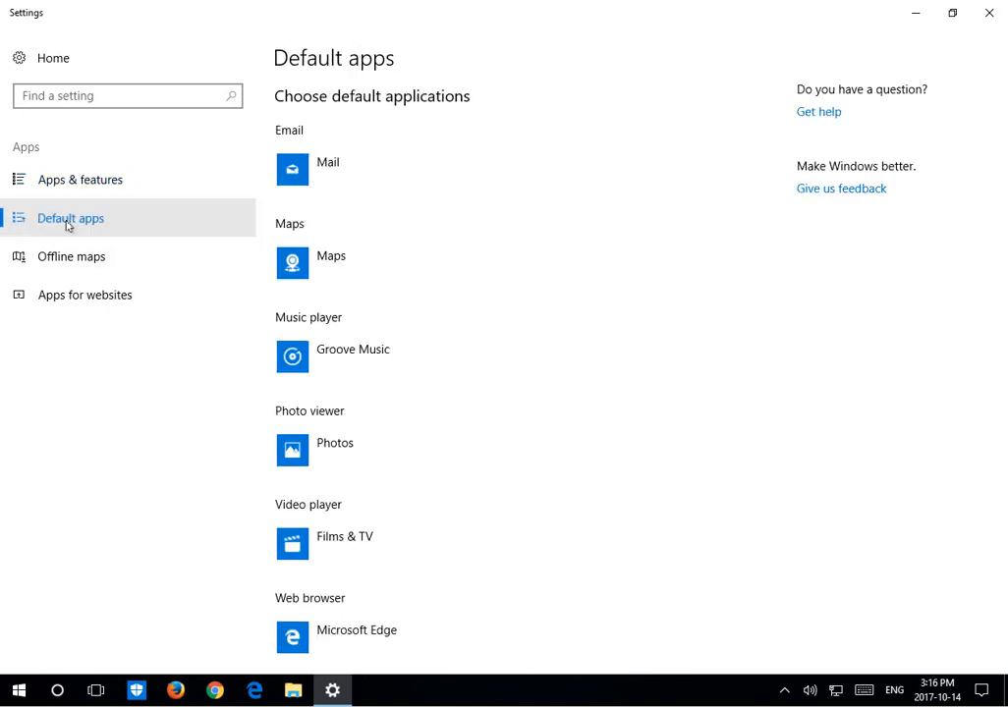
{"action": "scroll", "scroll_direction": "down", "scroll_amount": 3}
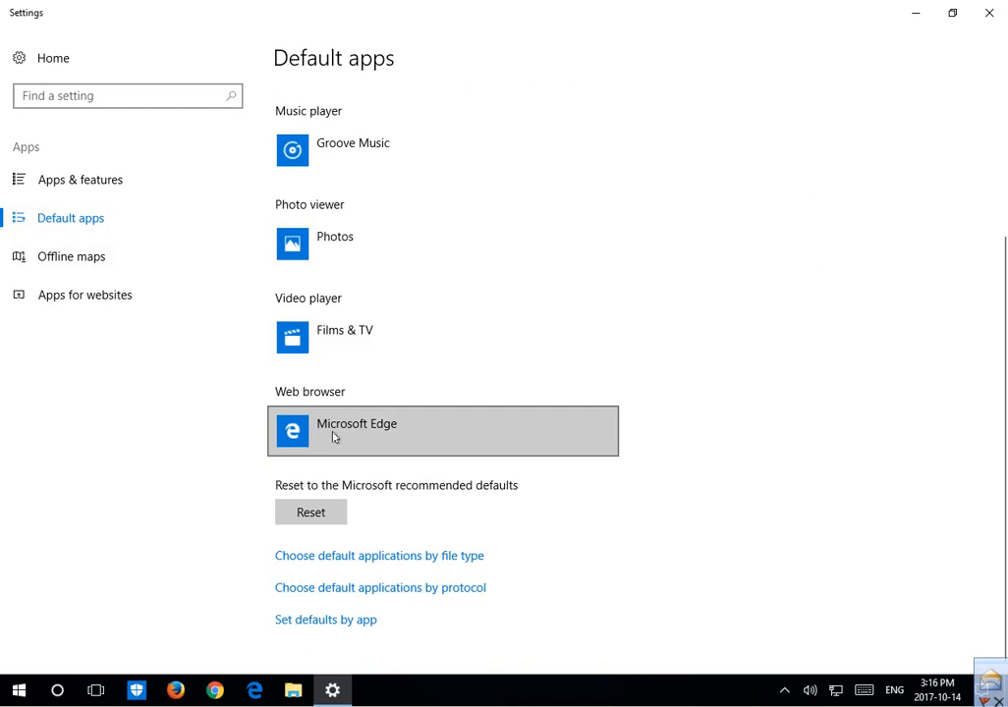
{"action": "mouse_move", "coordinate": [364, 436]}
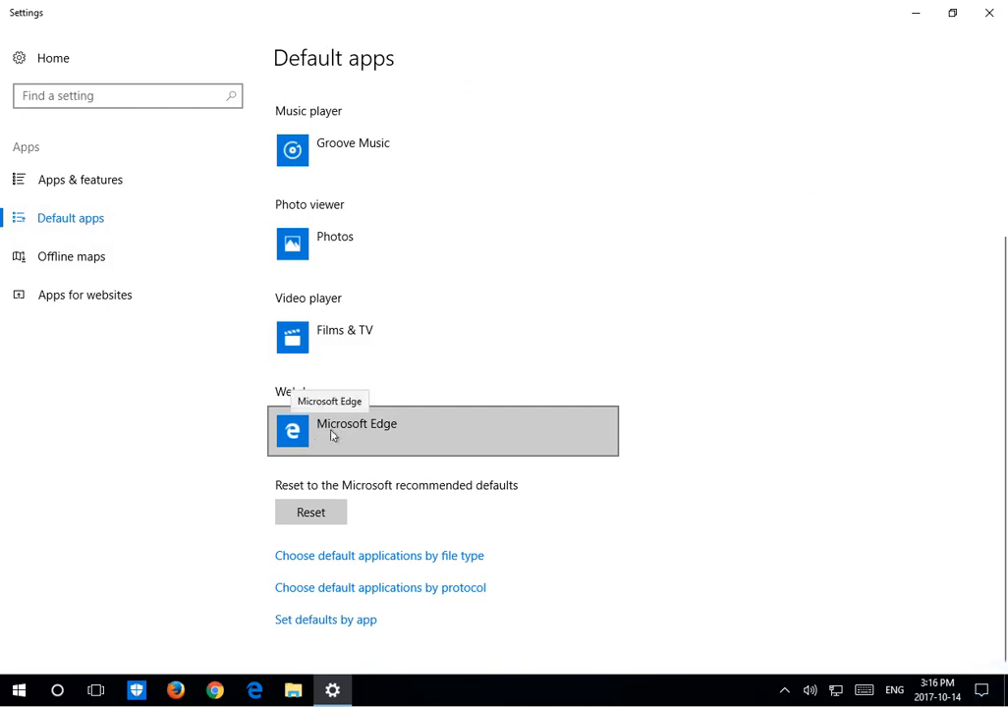
Step: Choose Firefox as web browser and confirm 'Switch anyway' over the Edge recommendation
{"action": "left_click", "coordinate": [442, 431]}
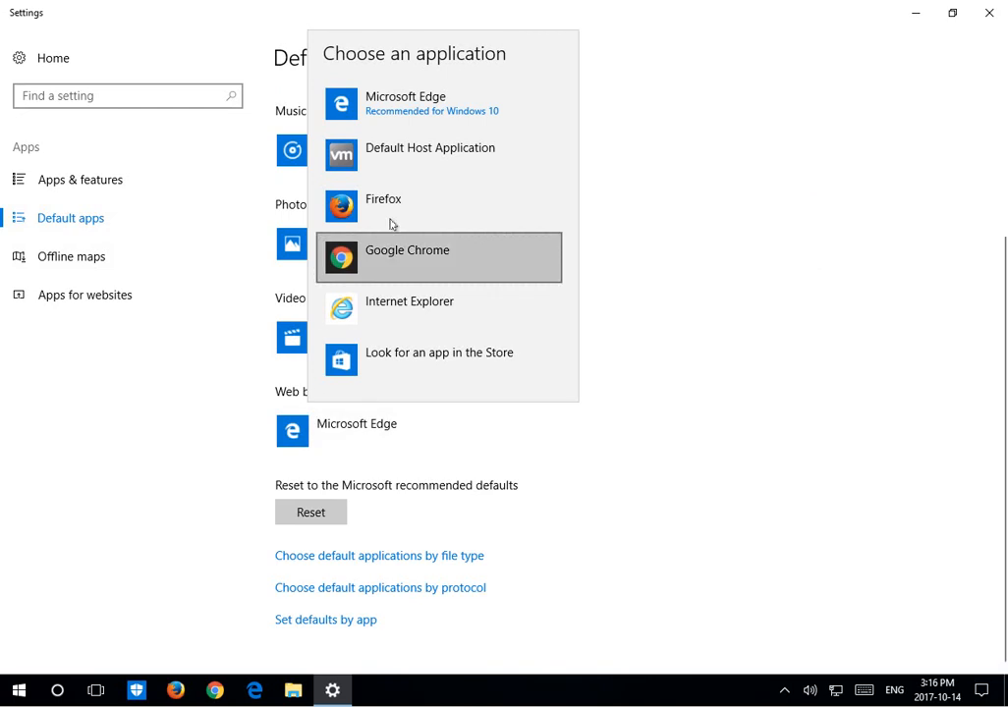
{"action": "mouse_move", "coordinate": [383, 206]}
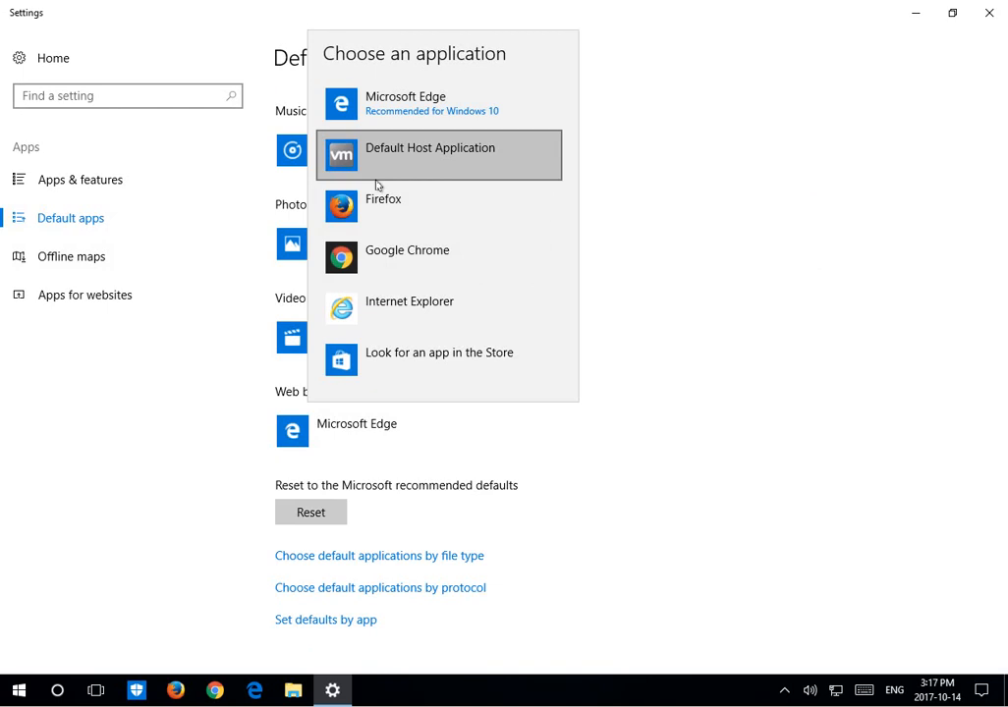
{"action": "mouse_move", "coordinate": [366, 212]}
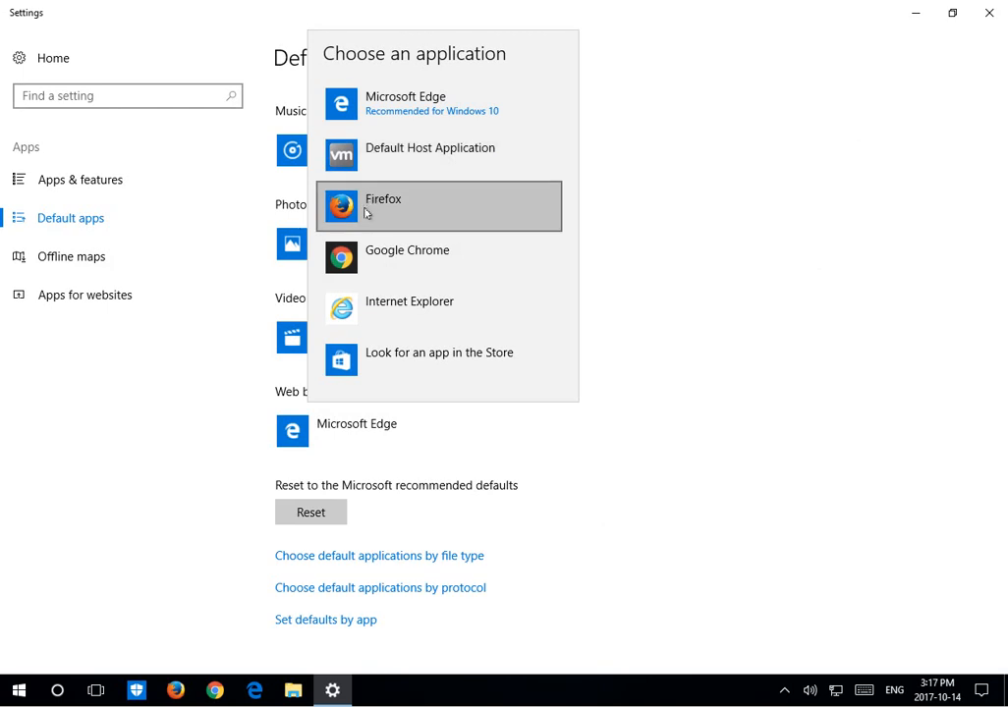
{"action": "left_click", "coordinate": [383, 207]}
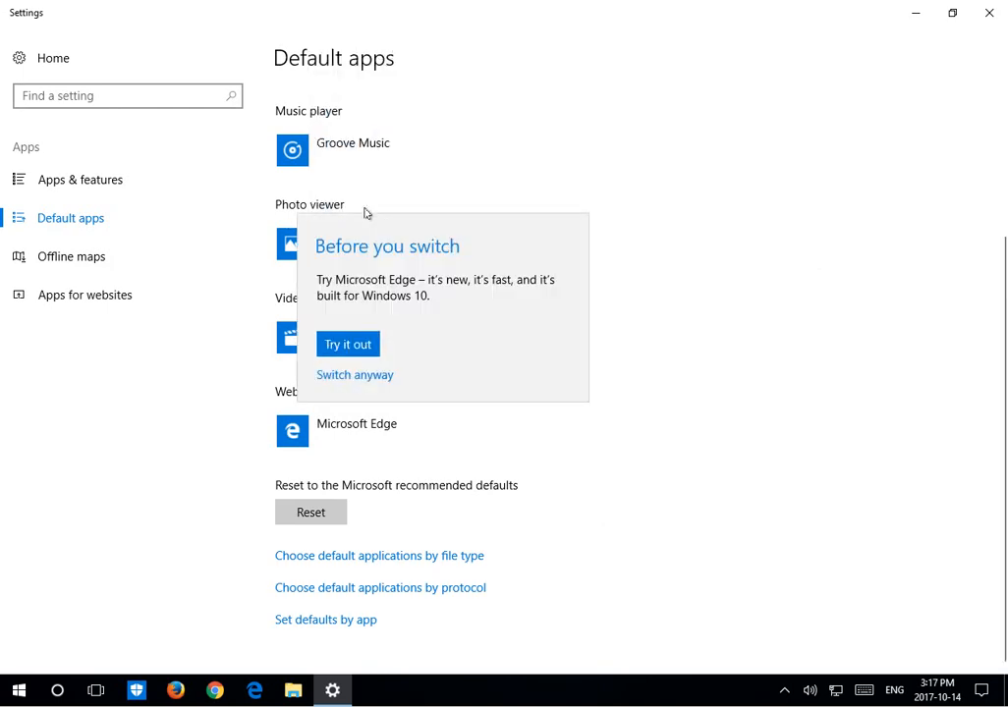
{"action": "mouse_move", "coordinate": [479, 282]}
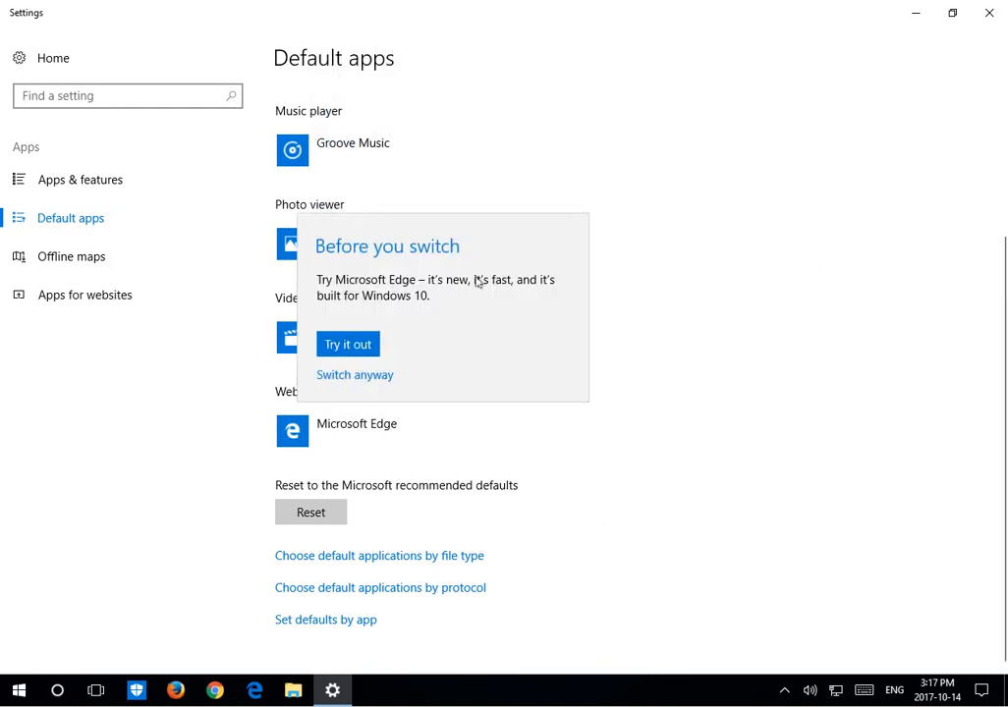
{"action": "mouse_move", "coordinate": [432, 271]}
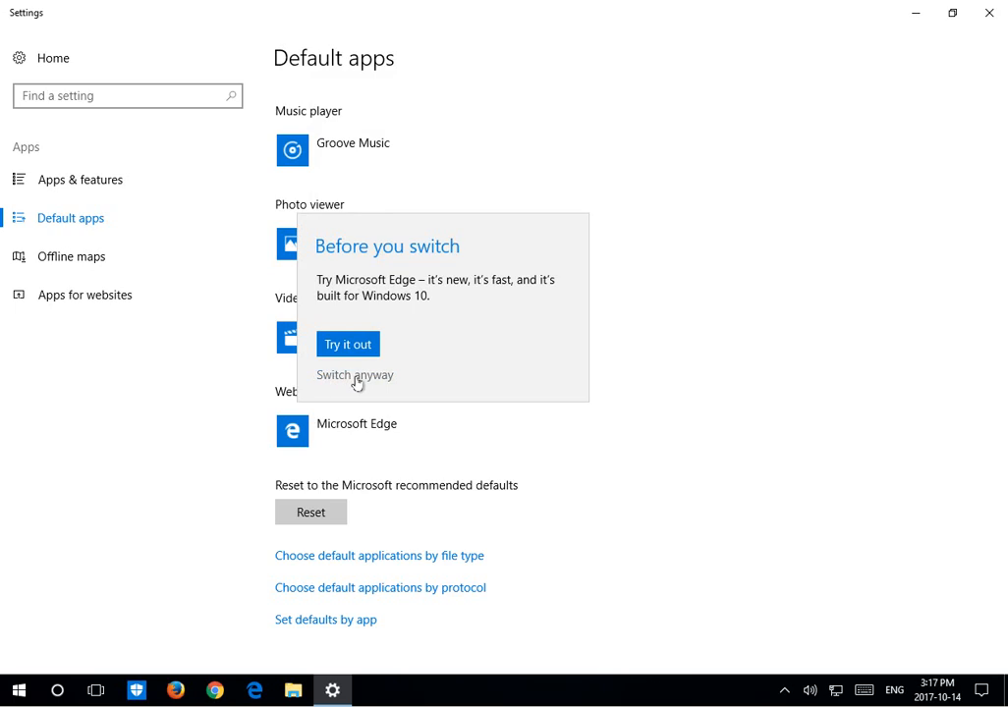
{"action": "left_click", "coordinate": [354, 375]}
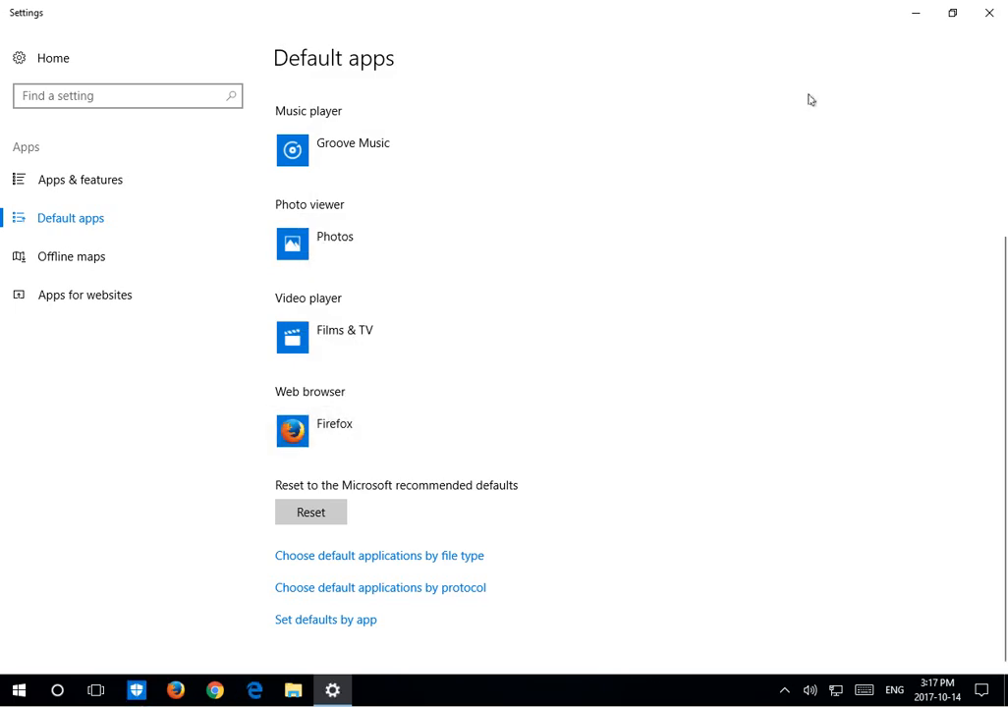
{"action": "mouse_move", "coordinate": [988, 12]}
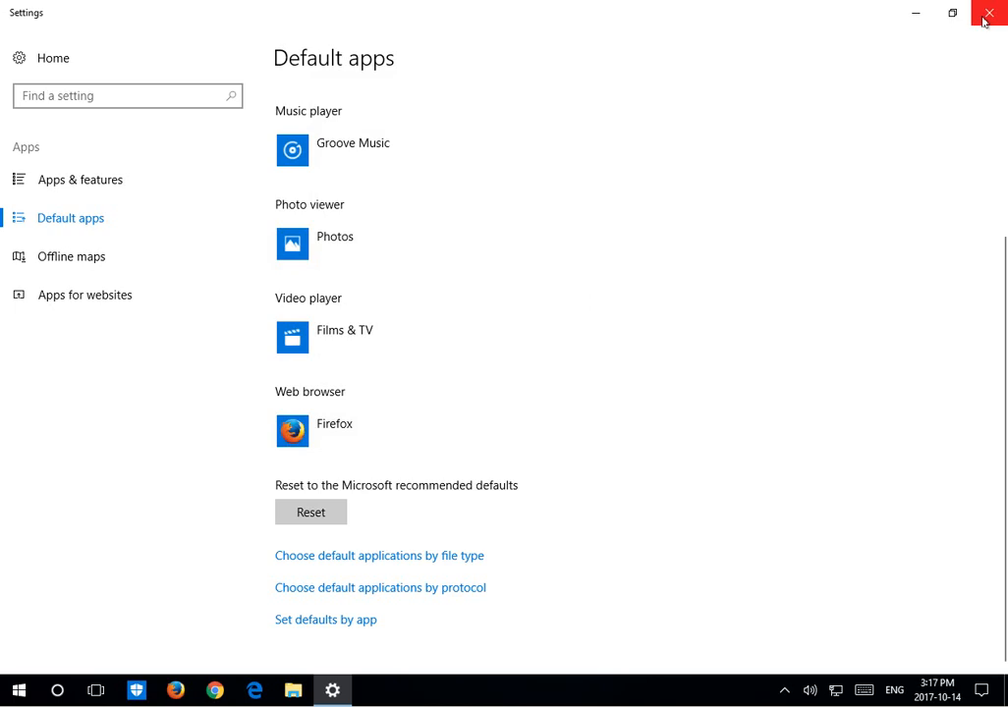
Step: Close Settings and relaunch Firefox from the taskbar to its start page
{"action": "left_click", "coordinate": [989, 12]}
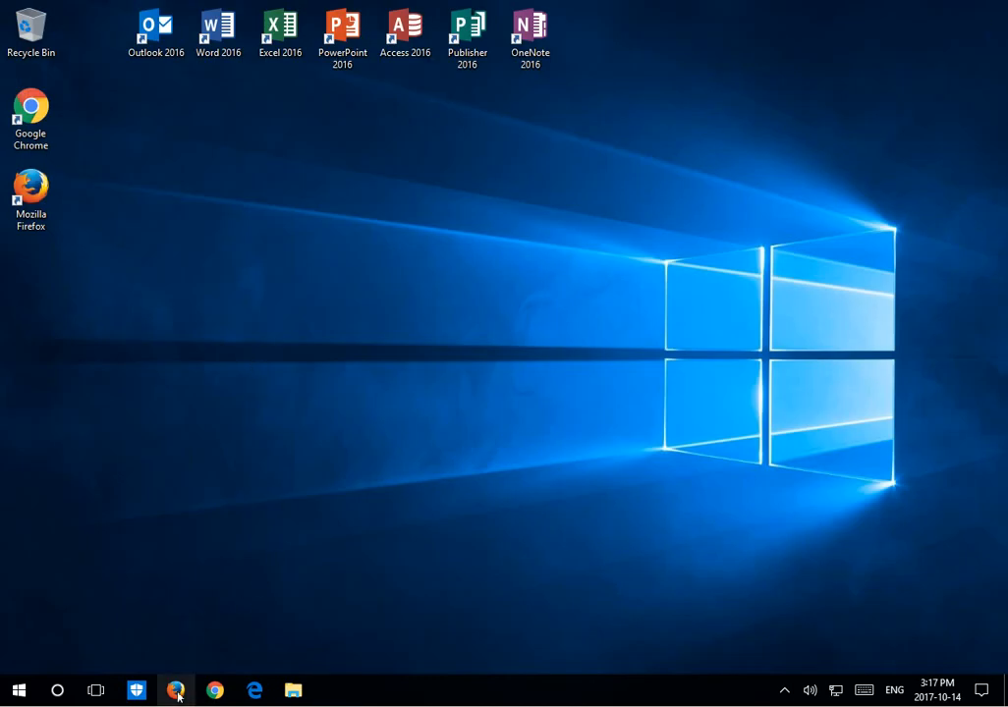
{"action": "left_click", "coordinate": [175, 690]}
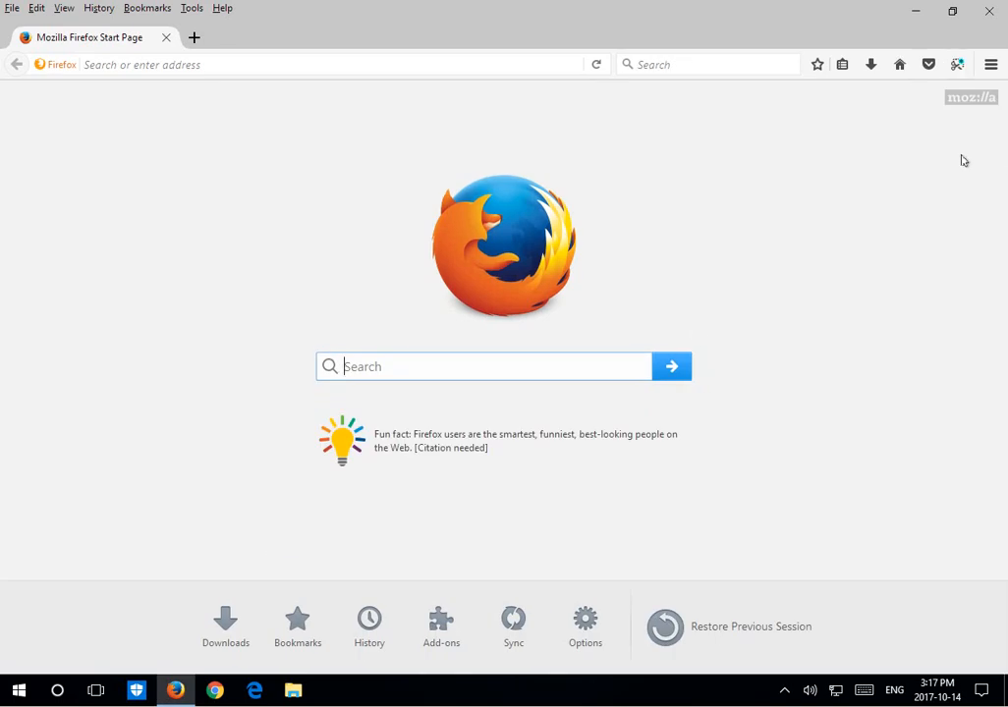
{"action": "mouse_move", "coordinate": [982, 31]}
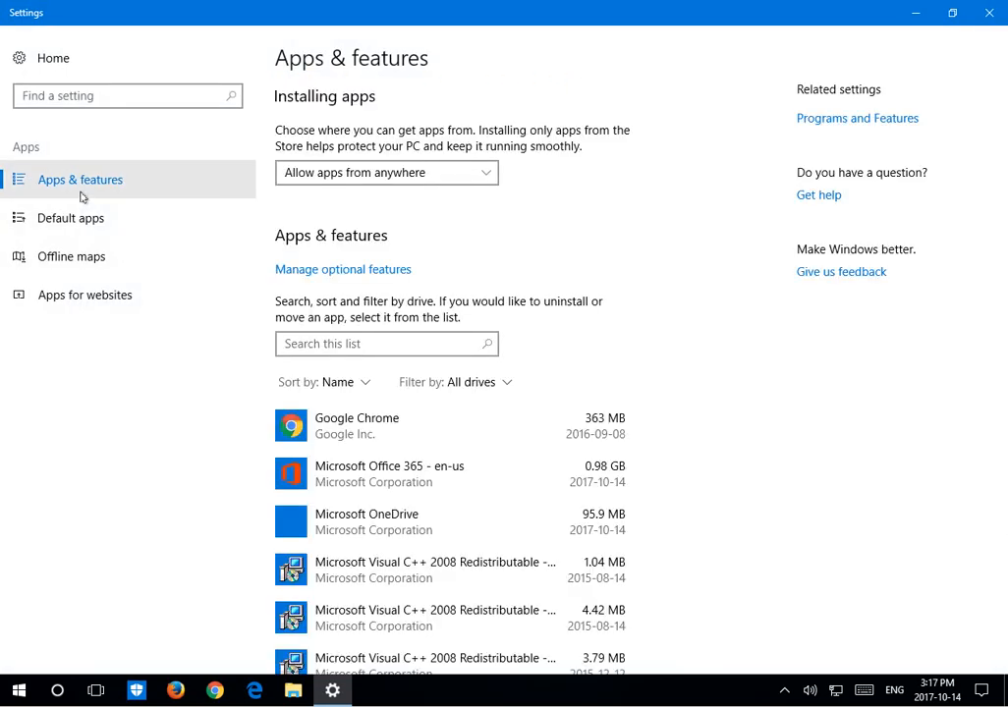
{"action": "mouse_move", "coordinate": [69, 217]}
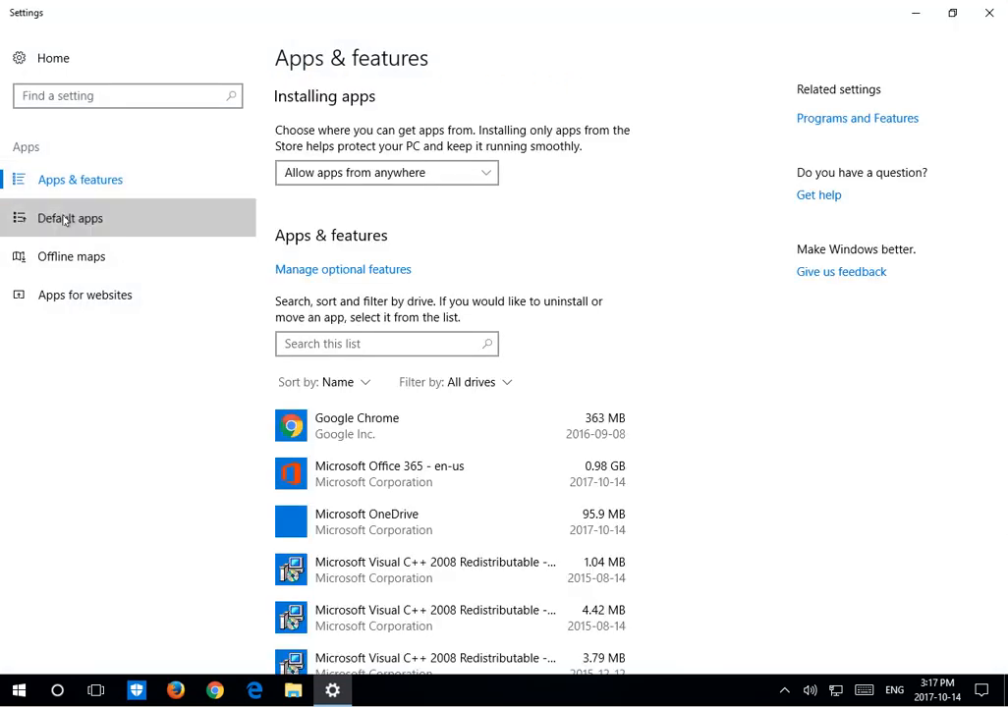
Step: Return to Default apps and set the web browser back to Microsoft Edge
{"action": "left_click", "coordinate": [71, 217]}
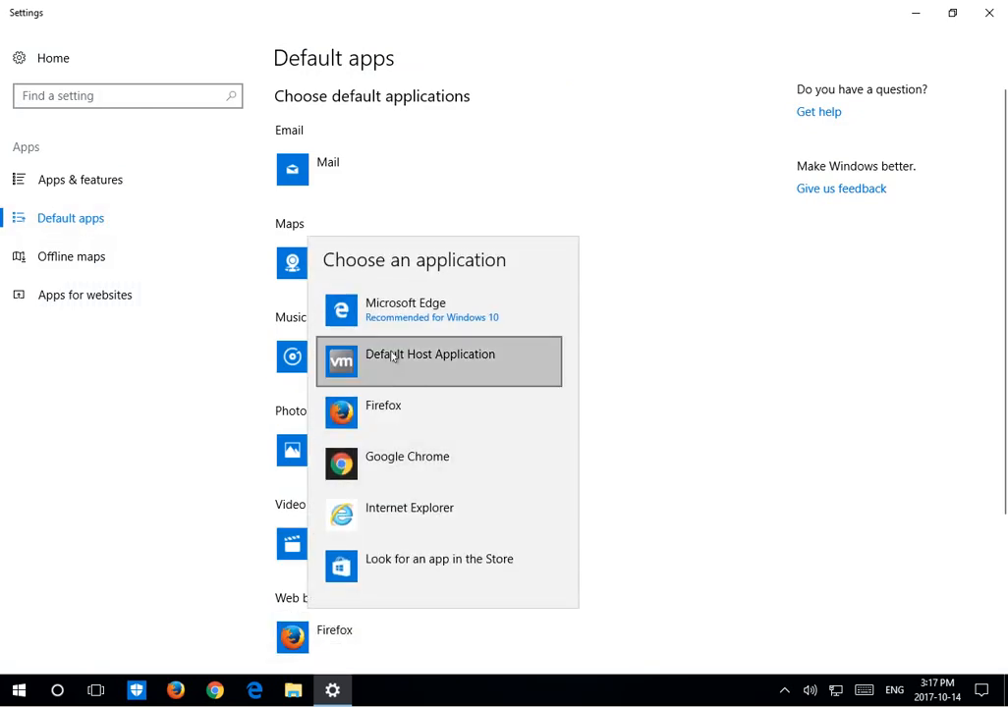
{"action": "mouse_move", "coordinate": [391, 327]}
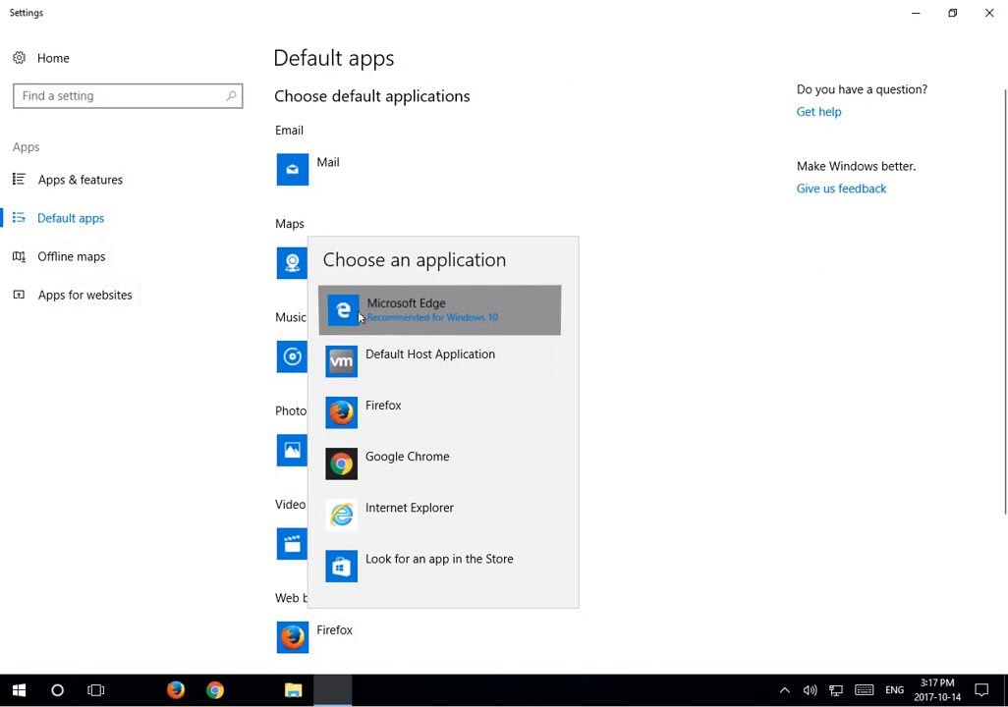
{"action": "mouse_move", "coordinate": [442, 322]}
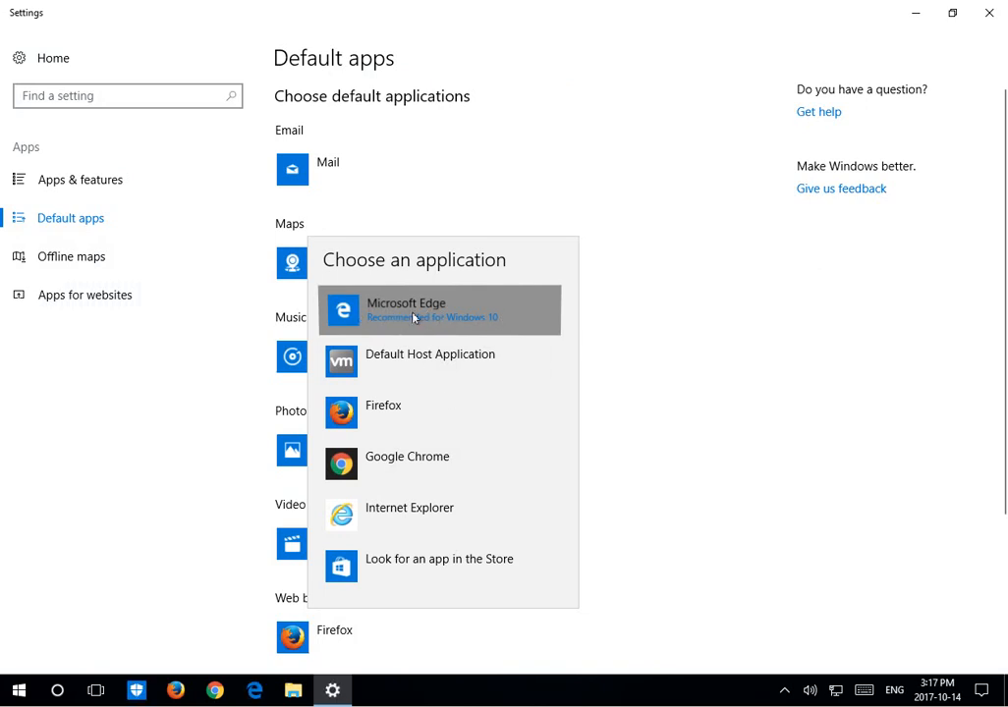
{"action": "left_click", "coordinate": [404, 311]}
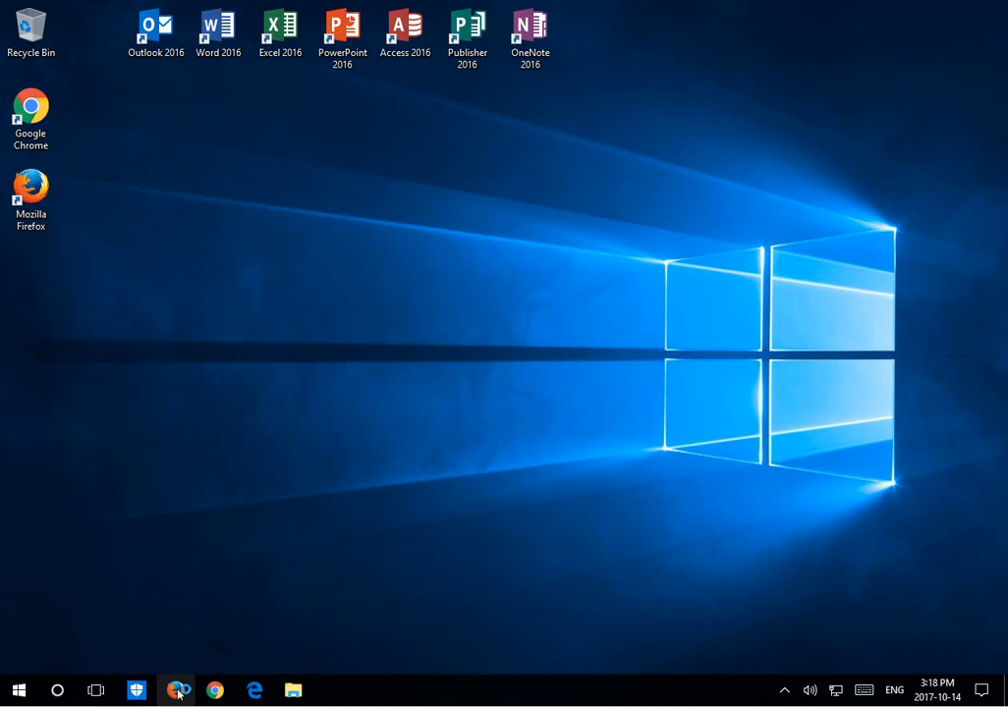
Step: Relaunch Firefox from the taskbar so its Default Browser prompt appears
{"action": "left_click", "coordinate": [177, 690]}
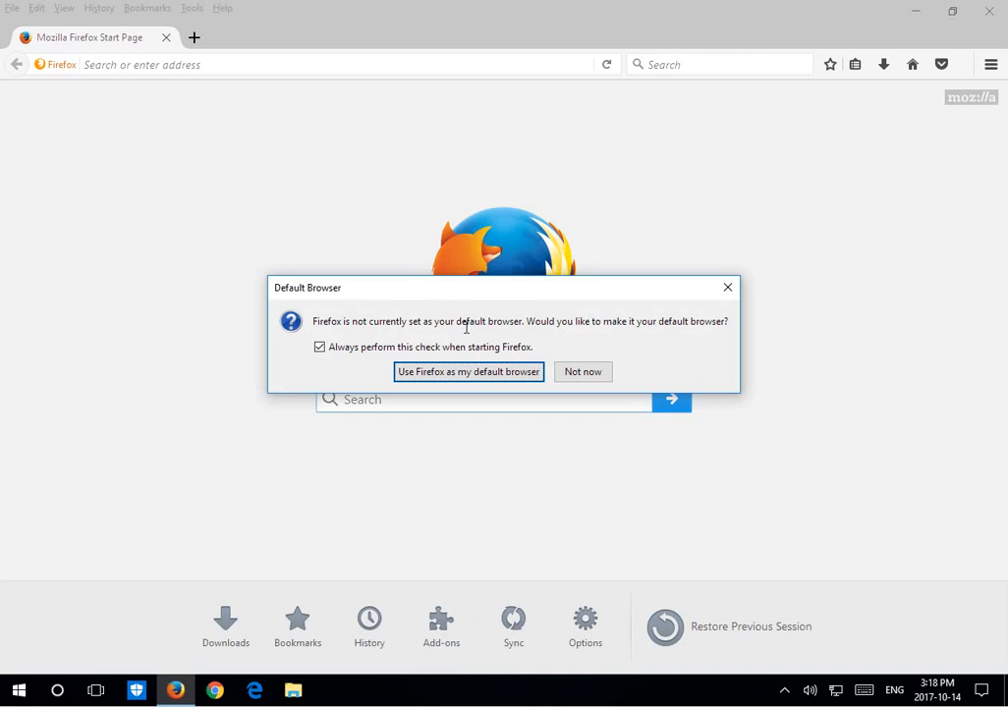
{"action": "mouse_move", "coordinate": [670, 338]}
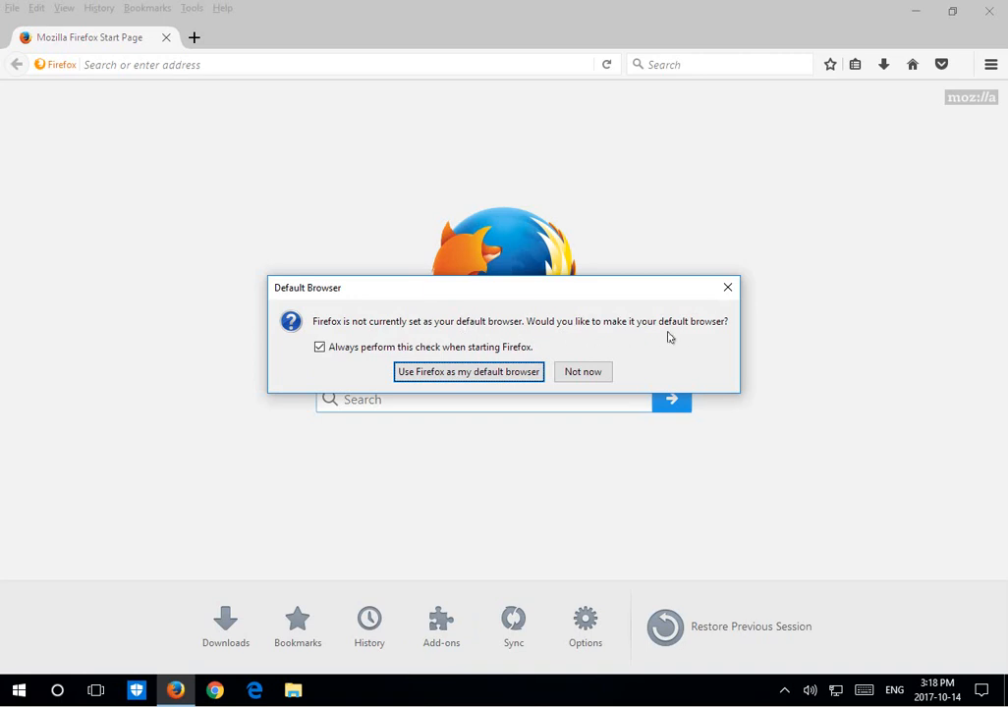
{"action": "mouse_move", "coordinate": [467, 372]}
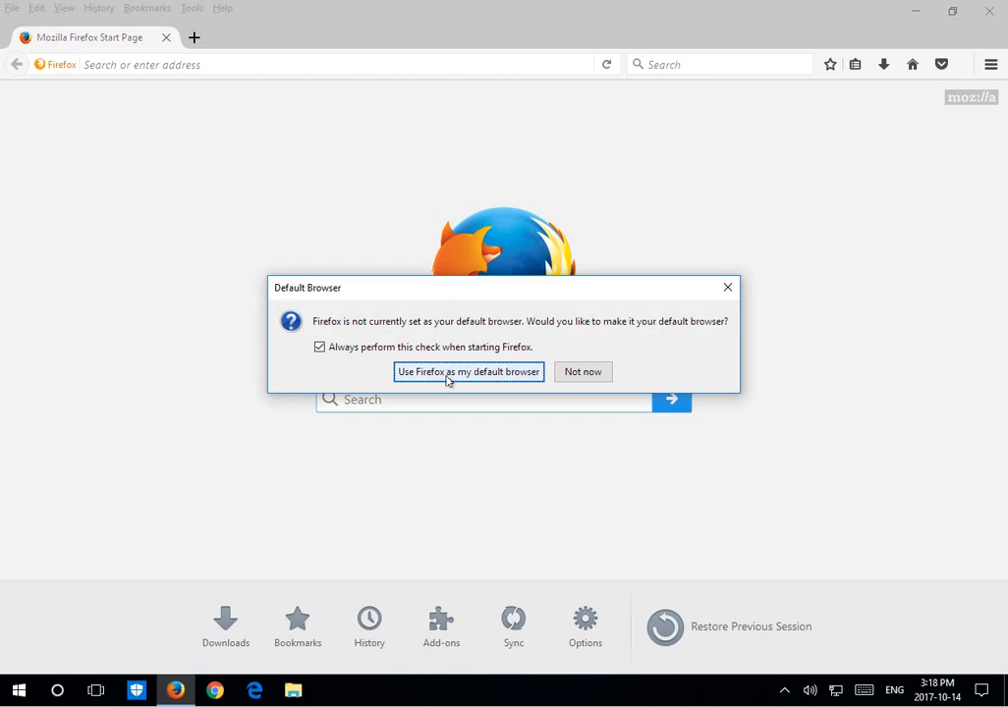
Step: Accept 'Use Firefox as my default browser' and pick Firefox under Web browser in Default apps
{"action": "left_click", "coordinate": [467, 371]}
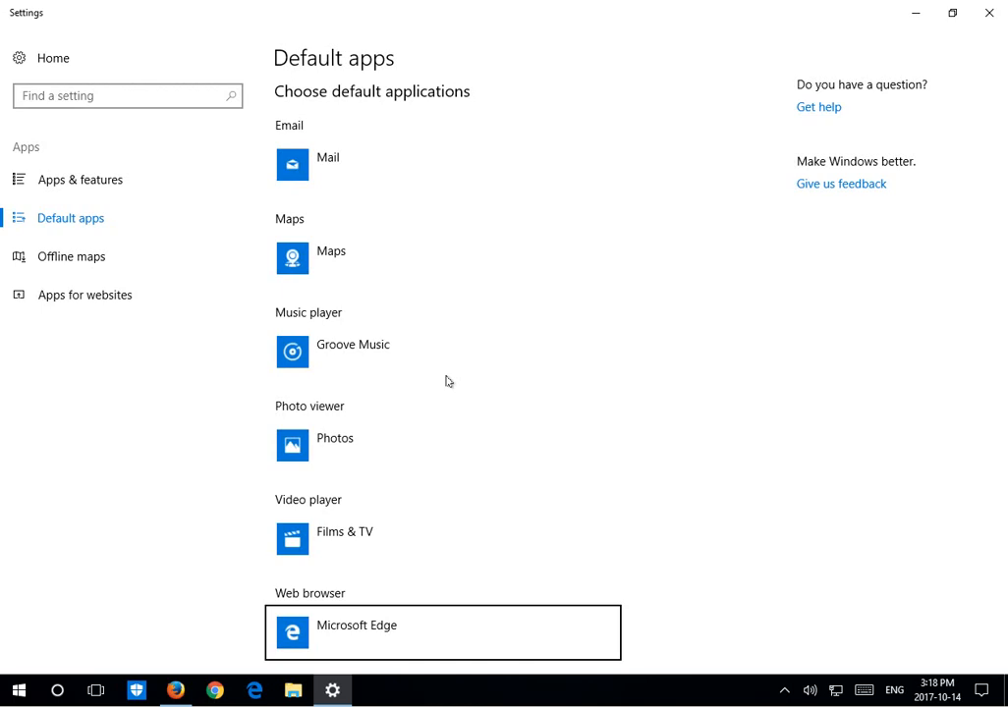
{"action": "scroll", "scroll_direction": "down", "scroll_amount": 3}
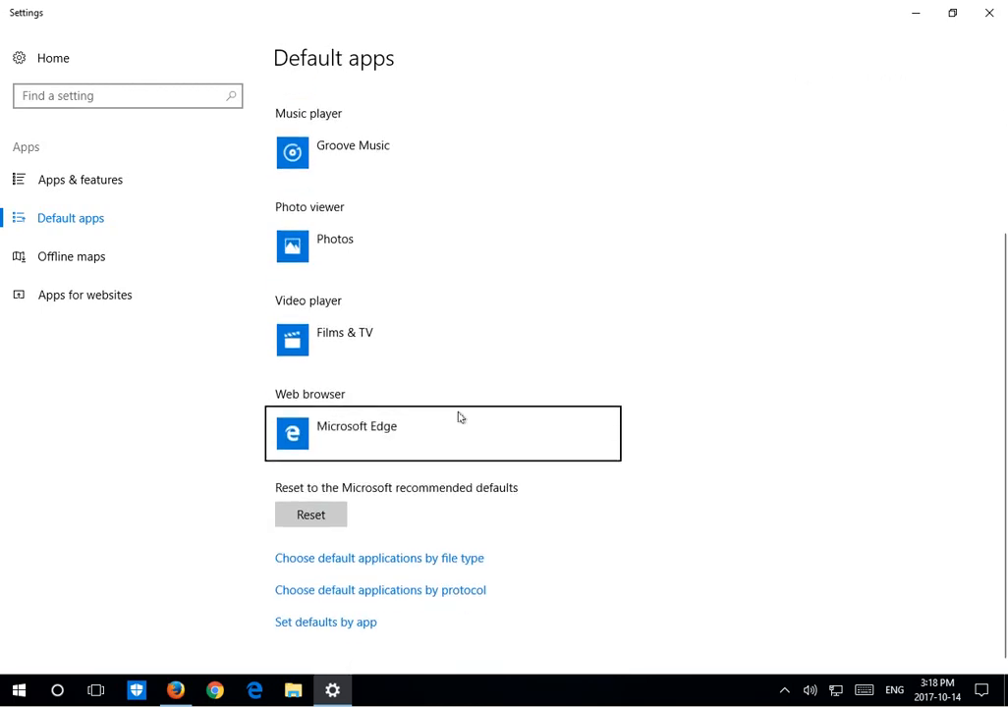
{"action": "left_click", "coordinate": [442, 430]}
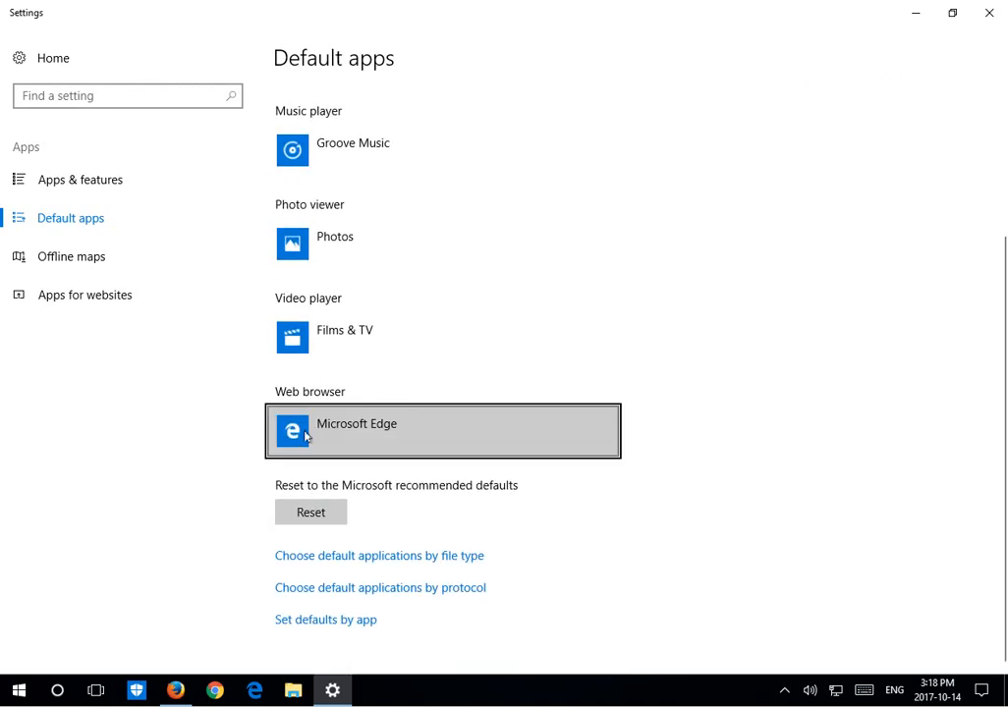
{"action": "left_click", "coordinate": [442, 432]}
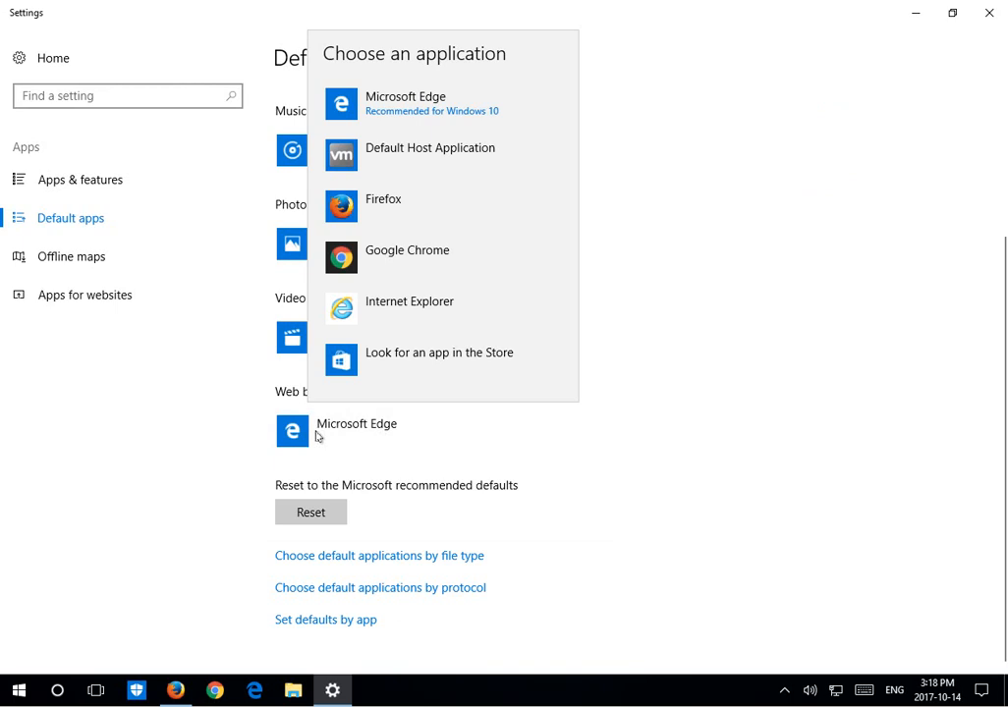
{"action": "mouse_move", "coordinate": [373, 206]}
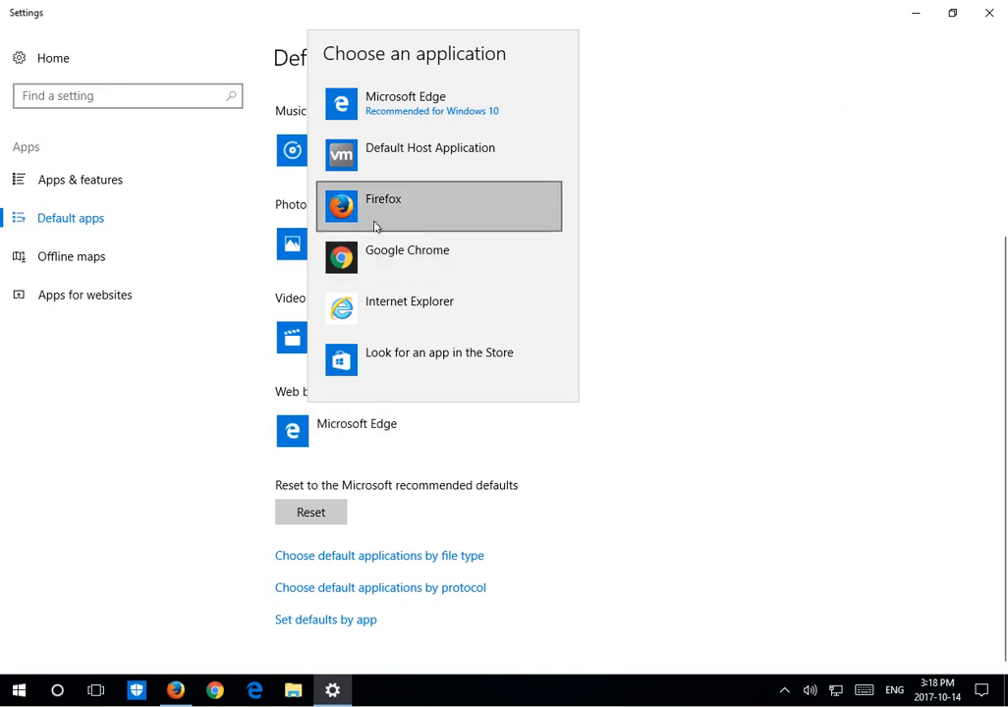
{"action": "left_click", "coordinate": [383, 206]}
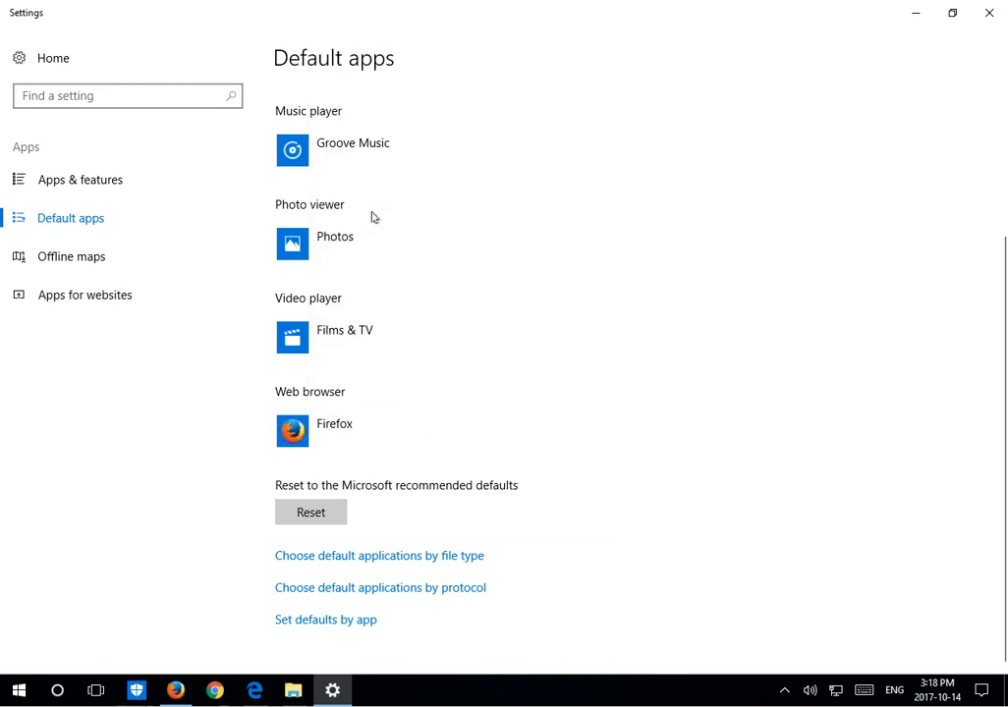
{"action": "mouse_move", "coordinate": [990, 12]}
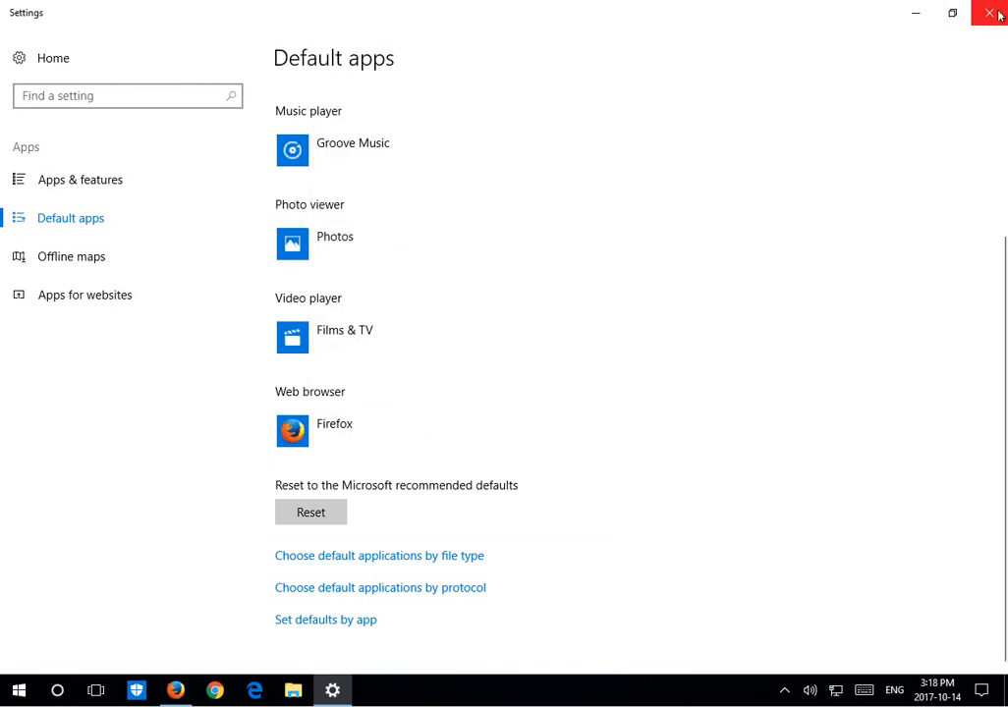